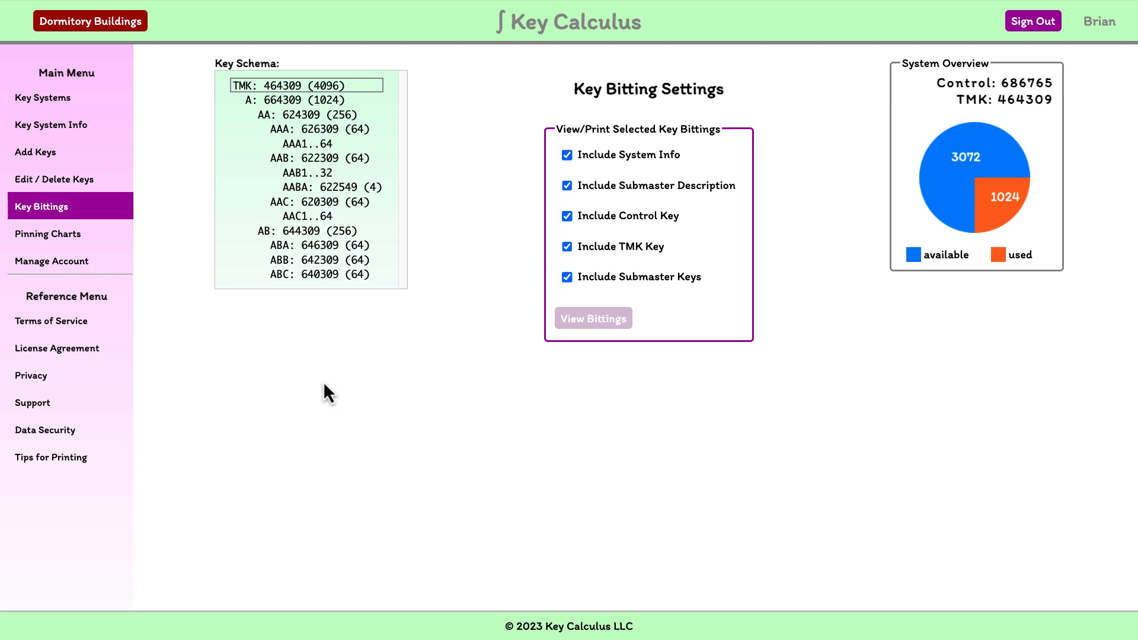
# Switch from key bitting settings to the Pinning Charts page from the Main Menu sidebar
pyautogui.click(48, 233)
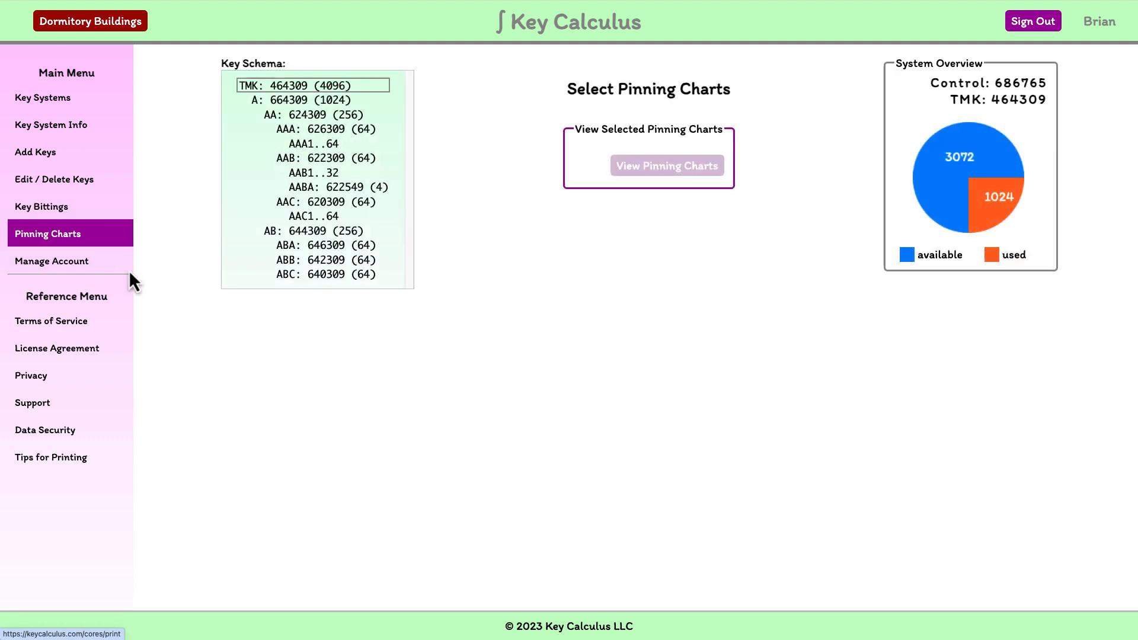
pyautogui.moveTo(166, 333)
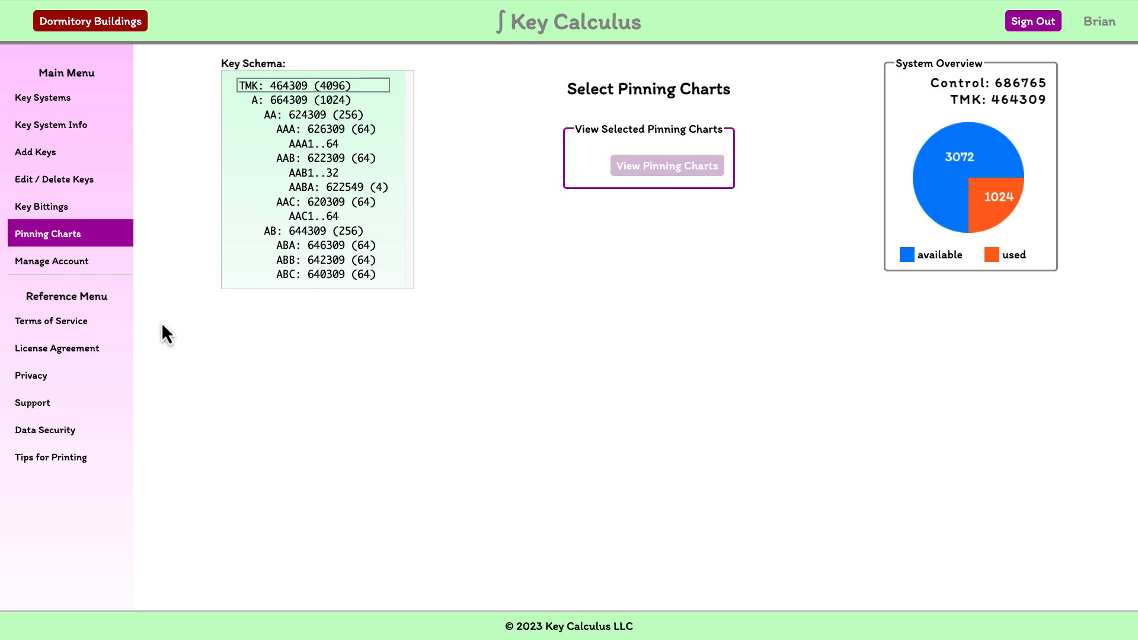
pyautogui.moveTo(193, 349)
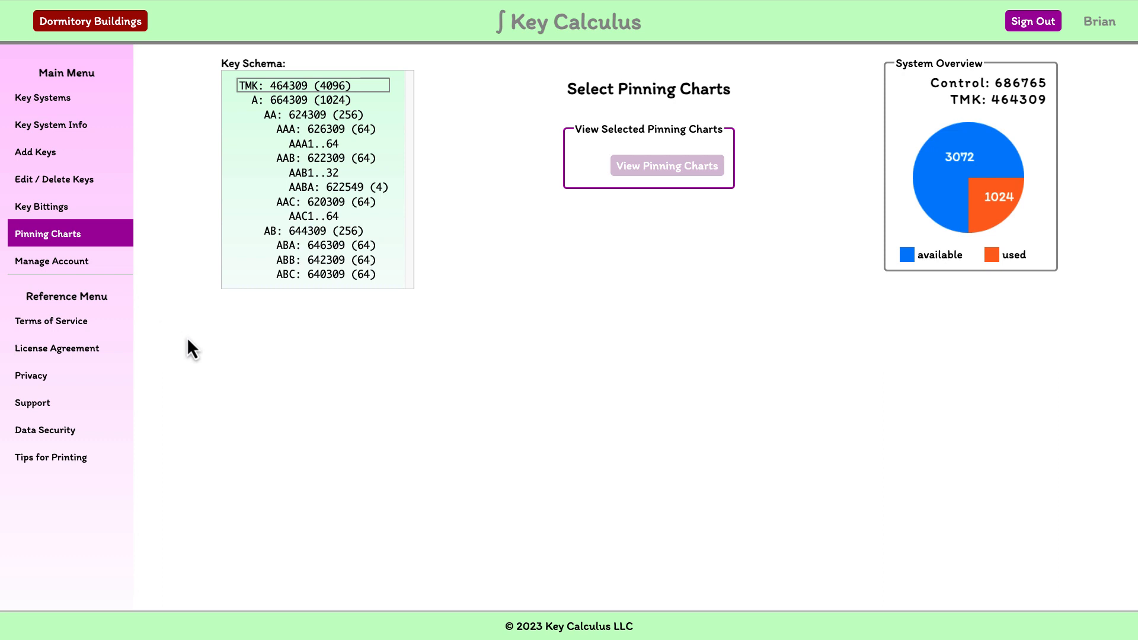
pyautogui.moveTo(318, 335)
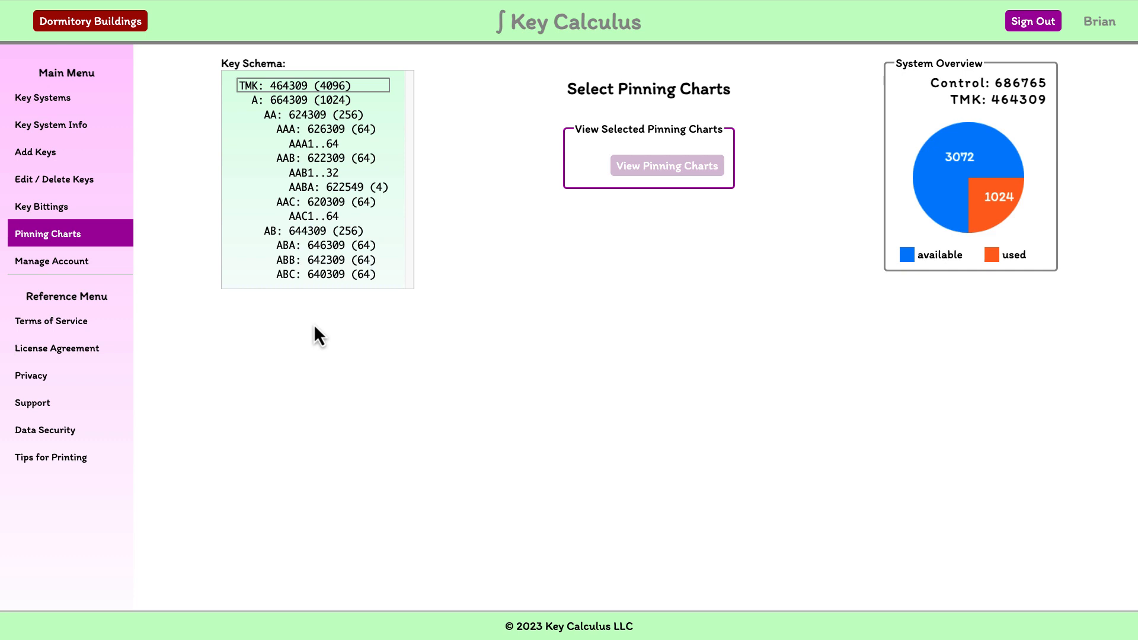
# Select the AAA1..64 individual keys entry in the Key Schema list
pyautogui.click(316, 274)
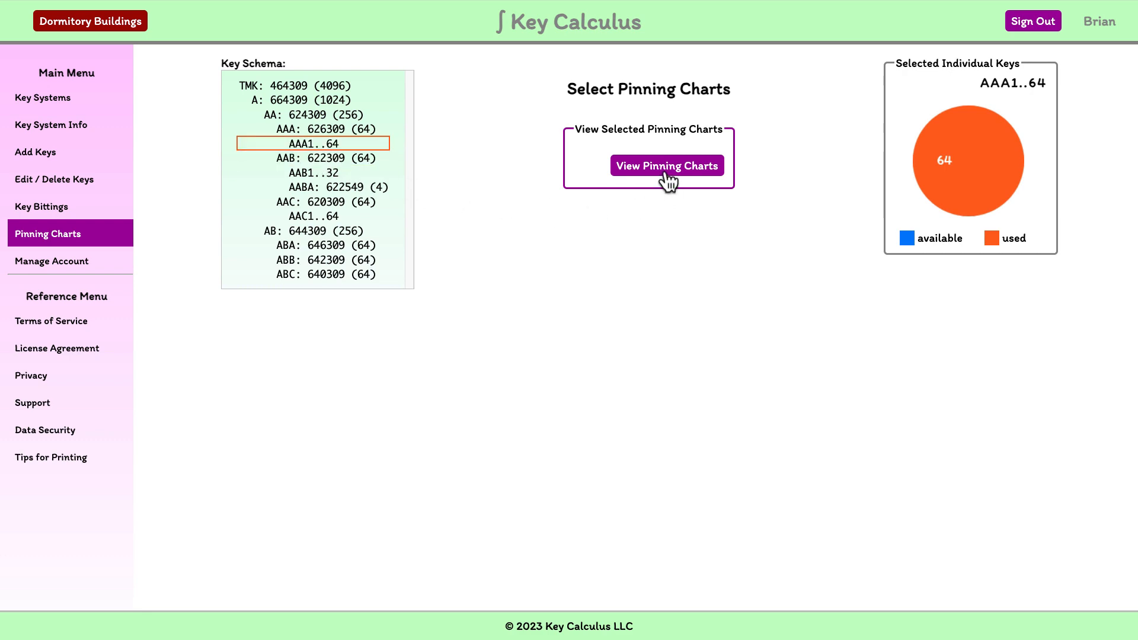
# Show the pinning charts for AAA1 through AAA64 and scroll through the grid
pyautogui.click(666, 167)
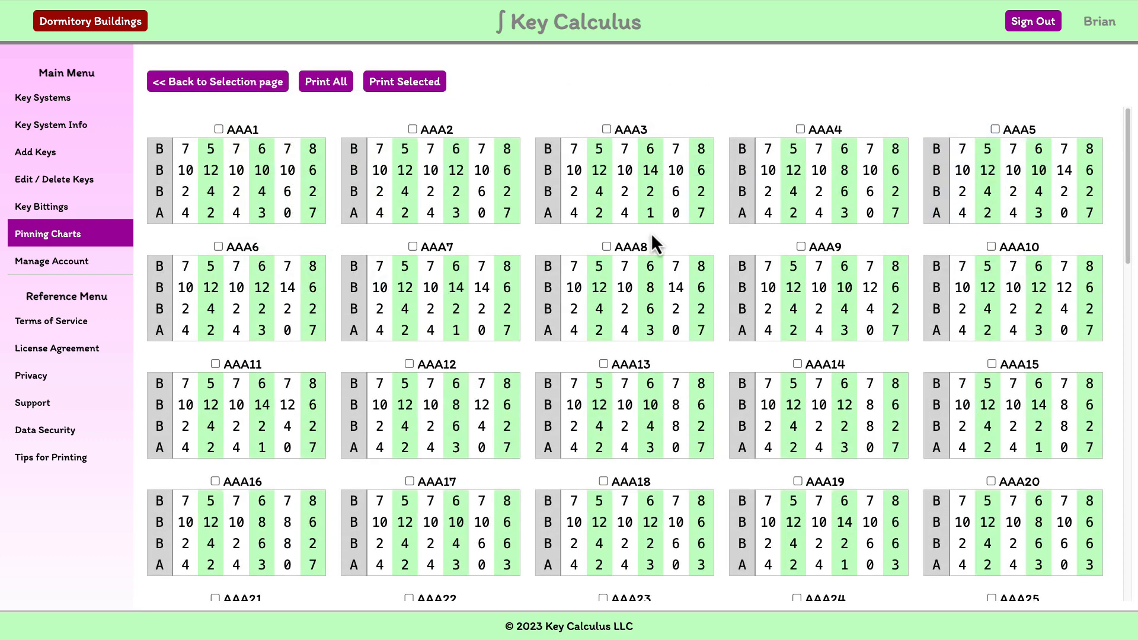
pyautogui.scroll(-3)
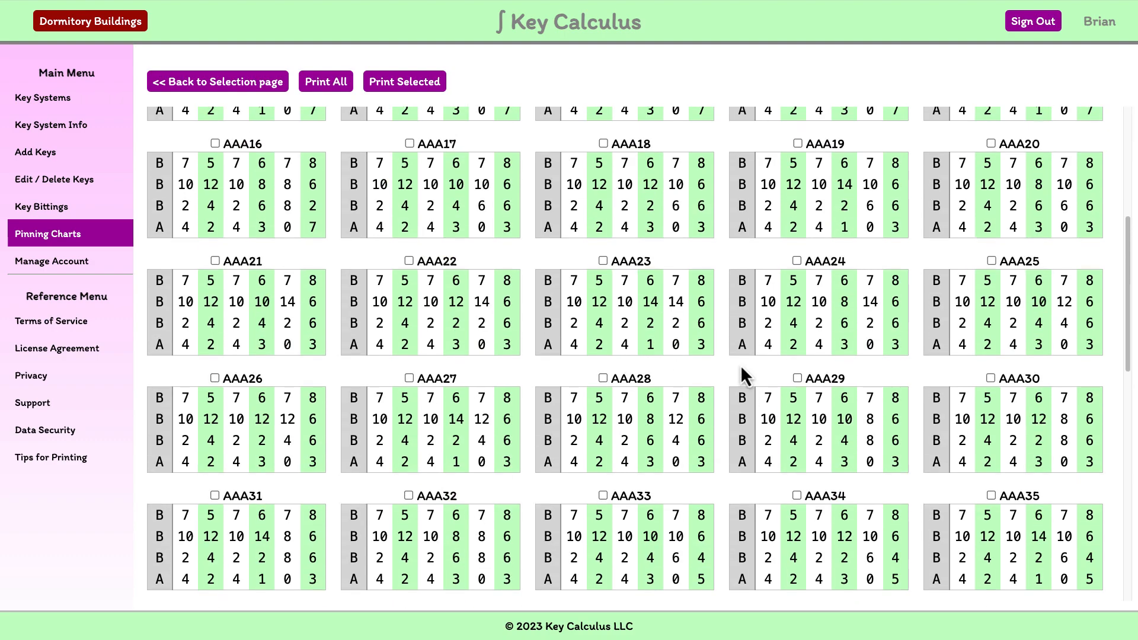
pyautogui.scroll(-3)
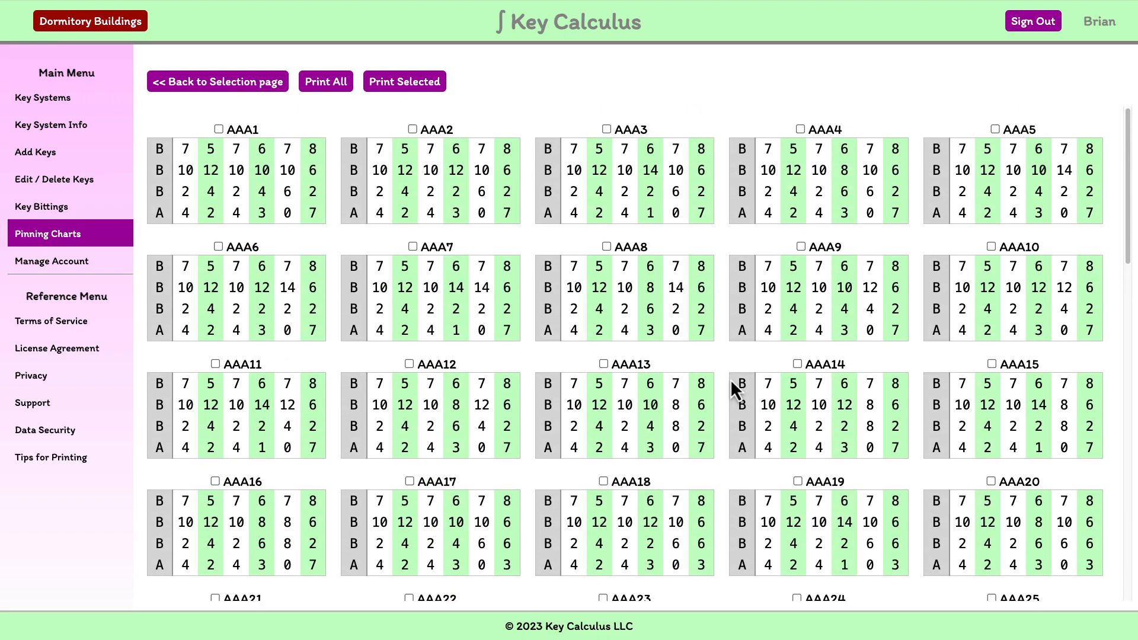
pyautogui.moveTo(703, 109)
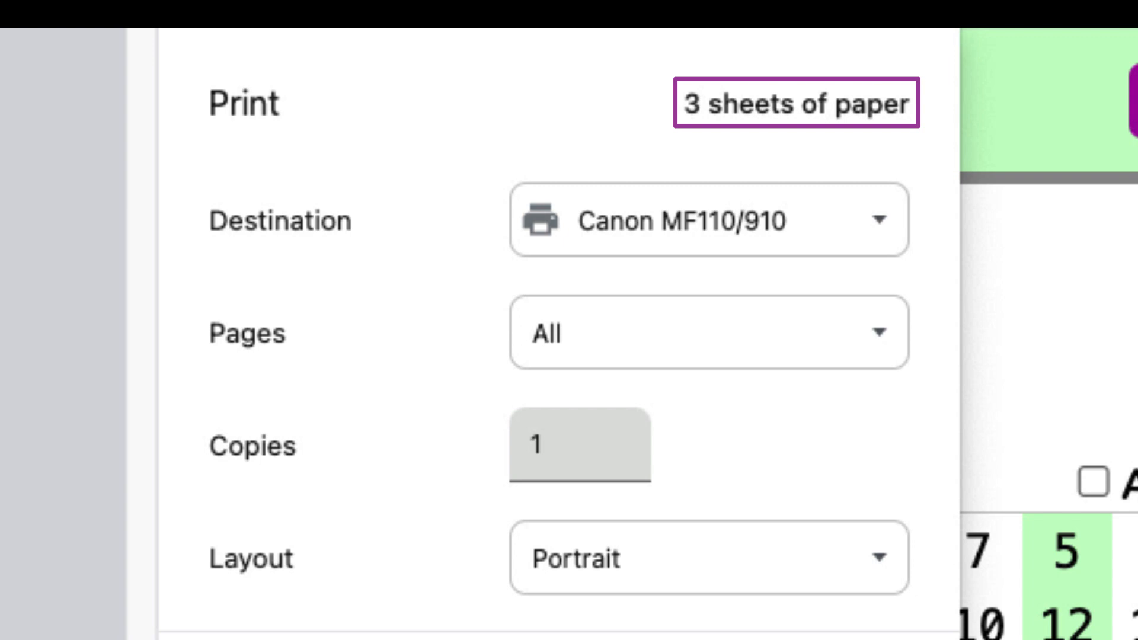
# In the Print All preview, try Landscape layout, then return to Portrait across 3 sheets
pyautogui.click(708, 559)
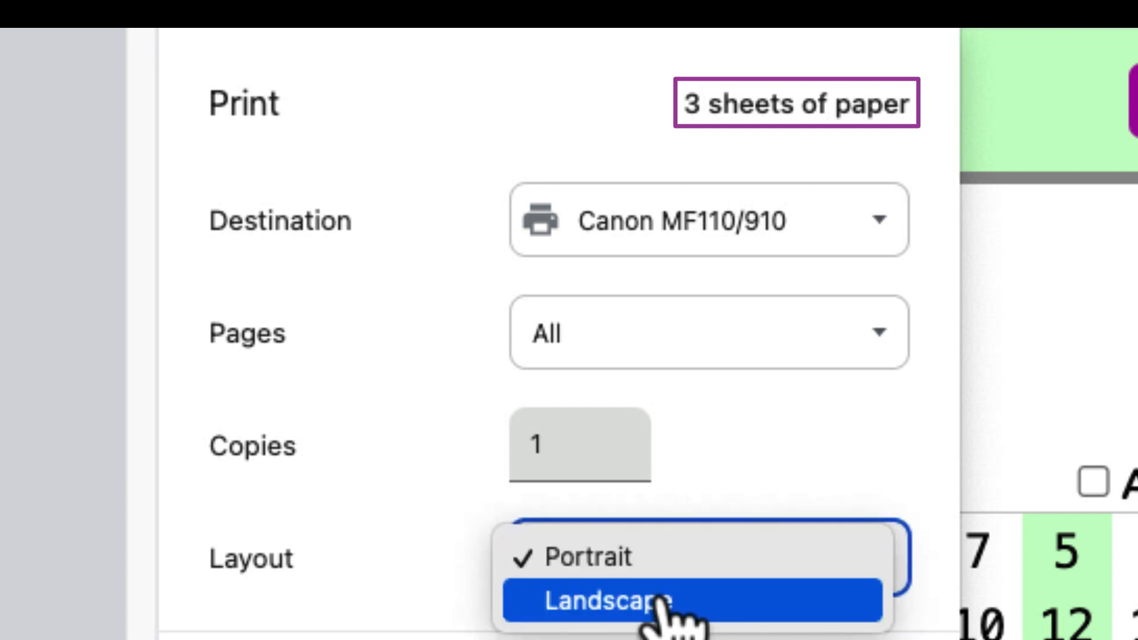
pyautogui.click(603, 600)
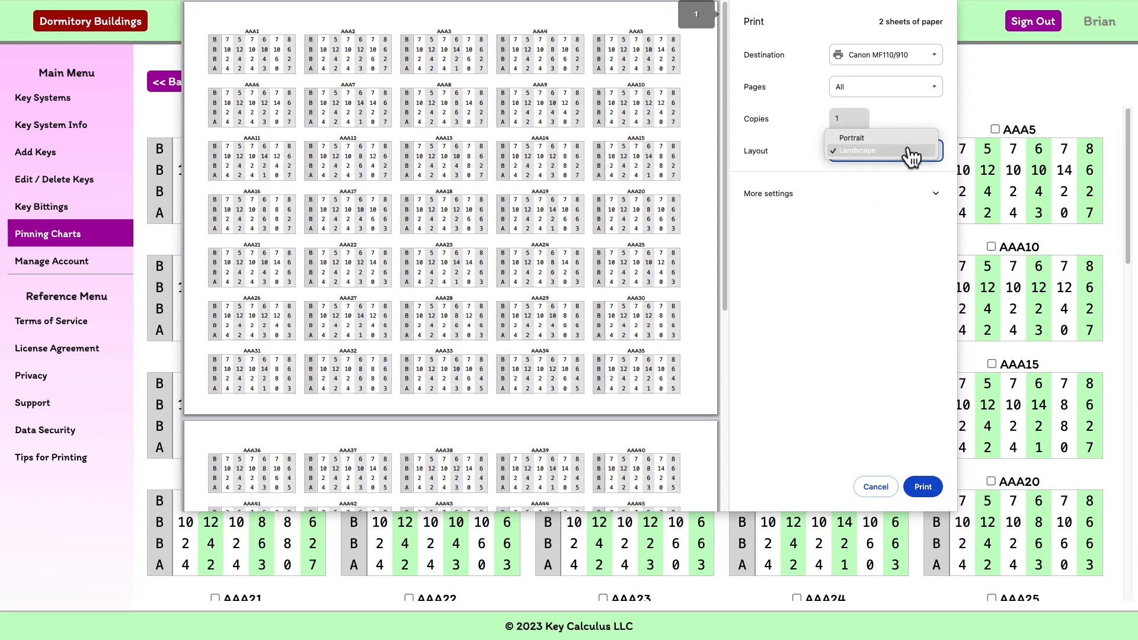
pyautogui.click(858, 150)
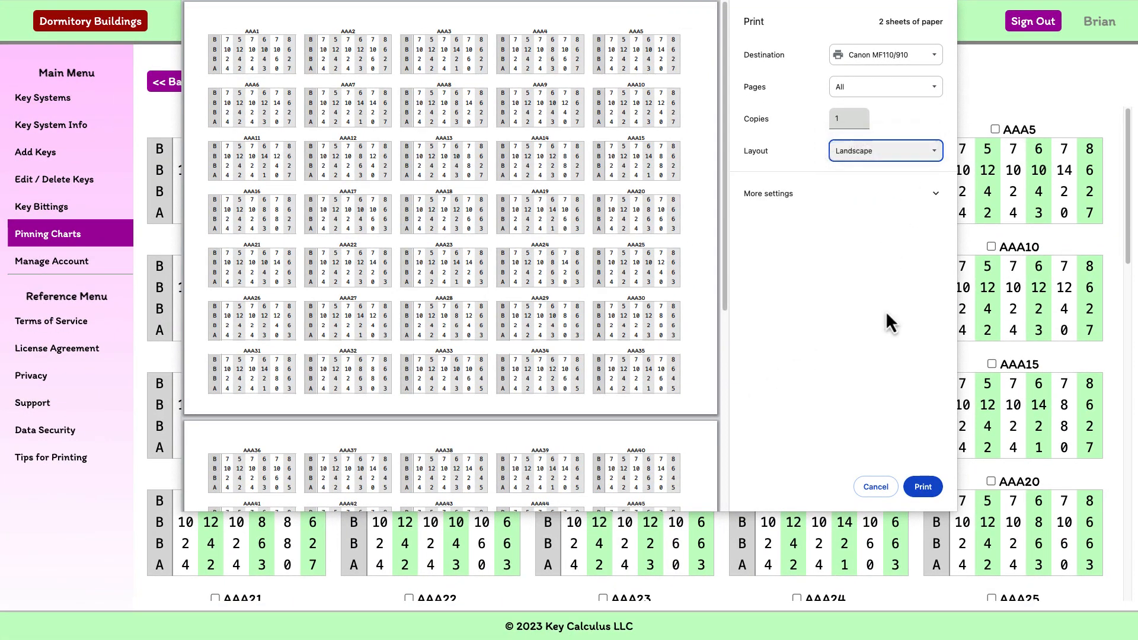
pyautogui.click(884, 151)
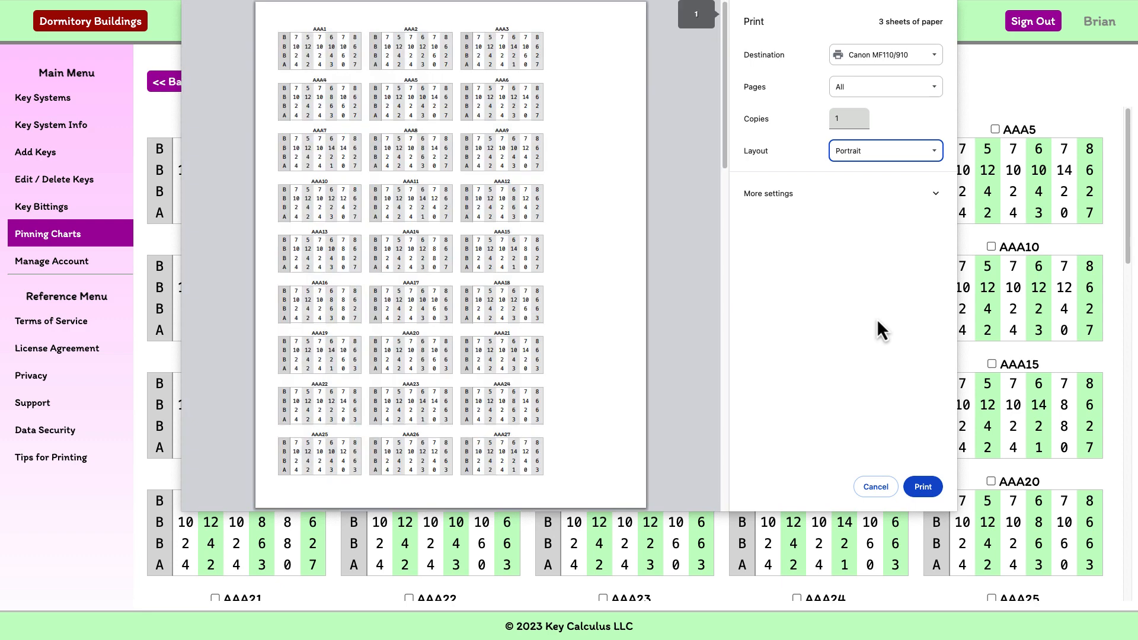
pyautogui.moveTo(879, 427)
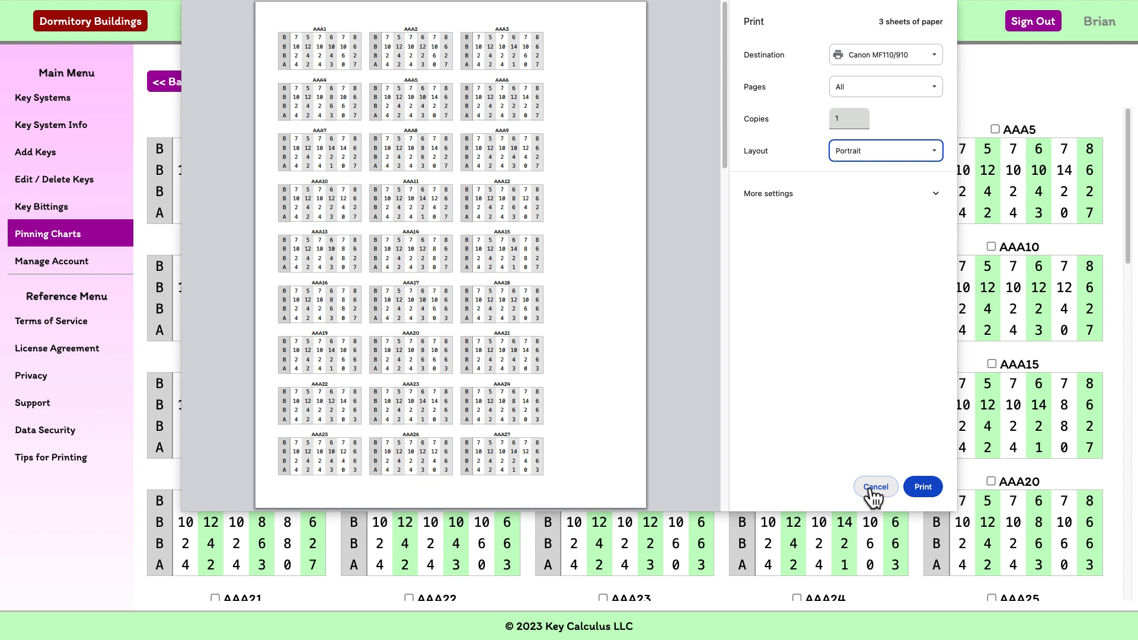
# Cancel the full printout and mark charts AAA7, AAA8, AAA13, AAA14, AAA15 for a selected-only preview
pyautogui.click(875, 487)
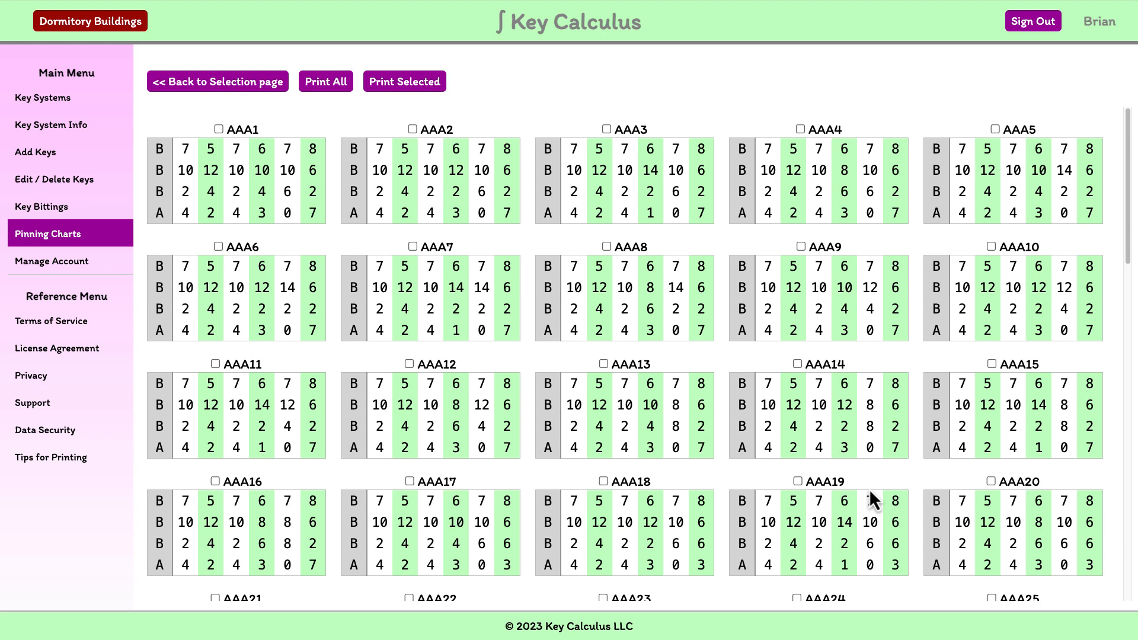
pyautogui.moveTo(551, 305)
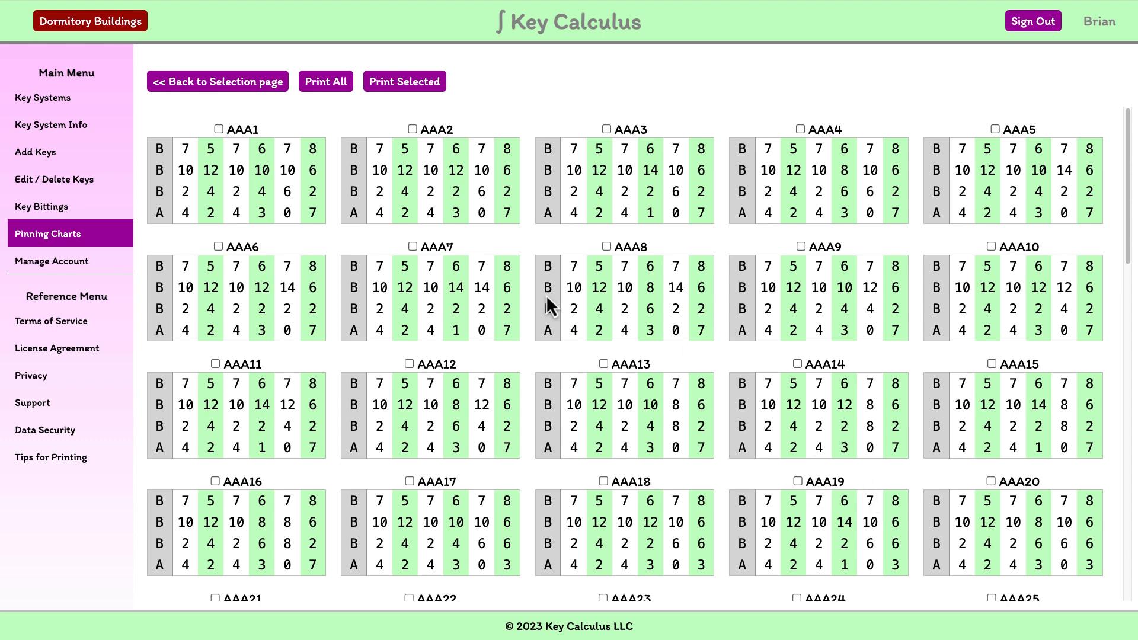
pyautogui.click(413, 246)
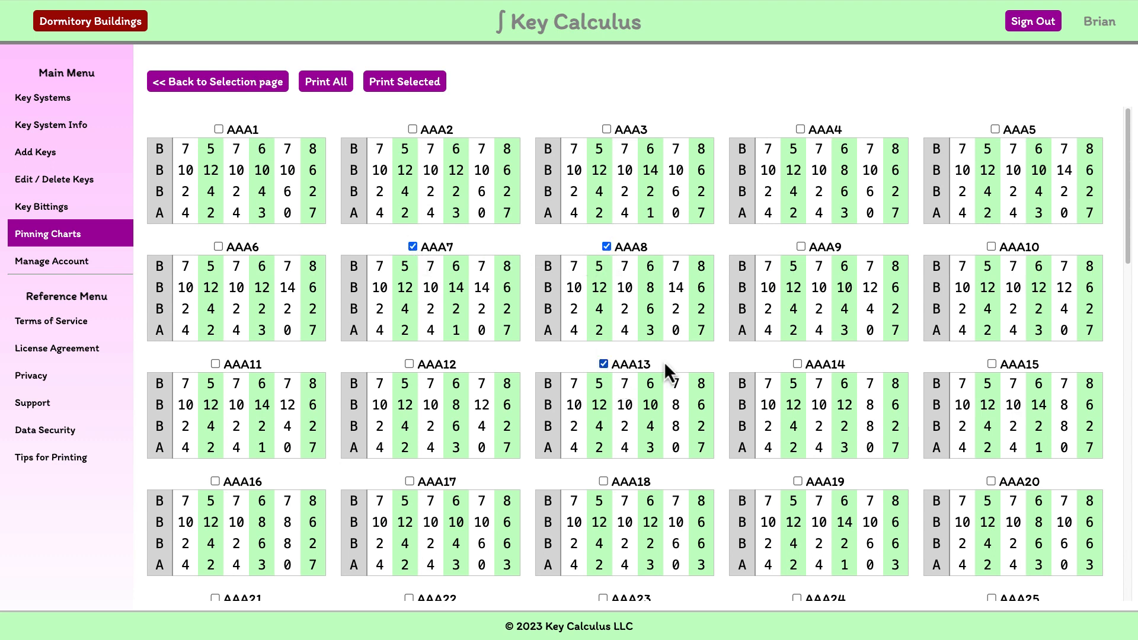
pyautogui.click(798, 364)
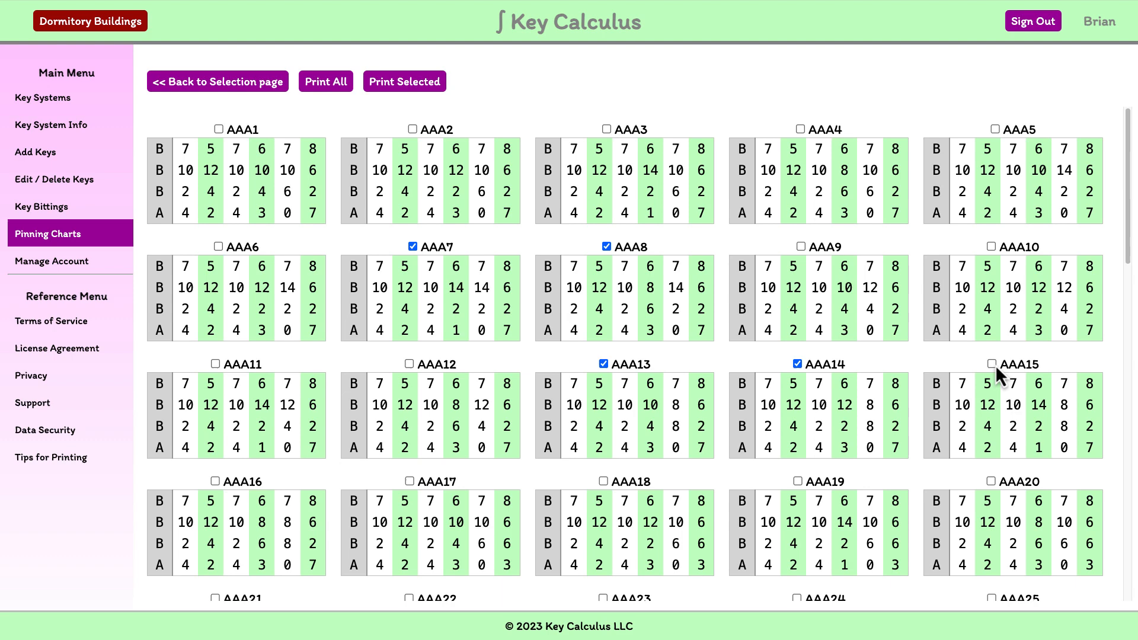
pyautogui.click(404, 82)
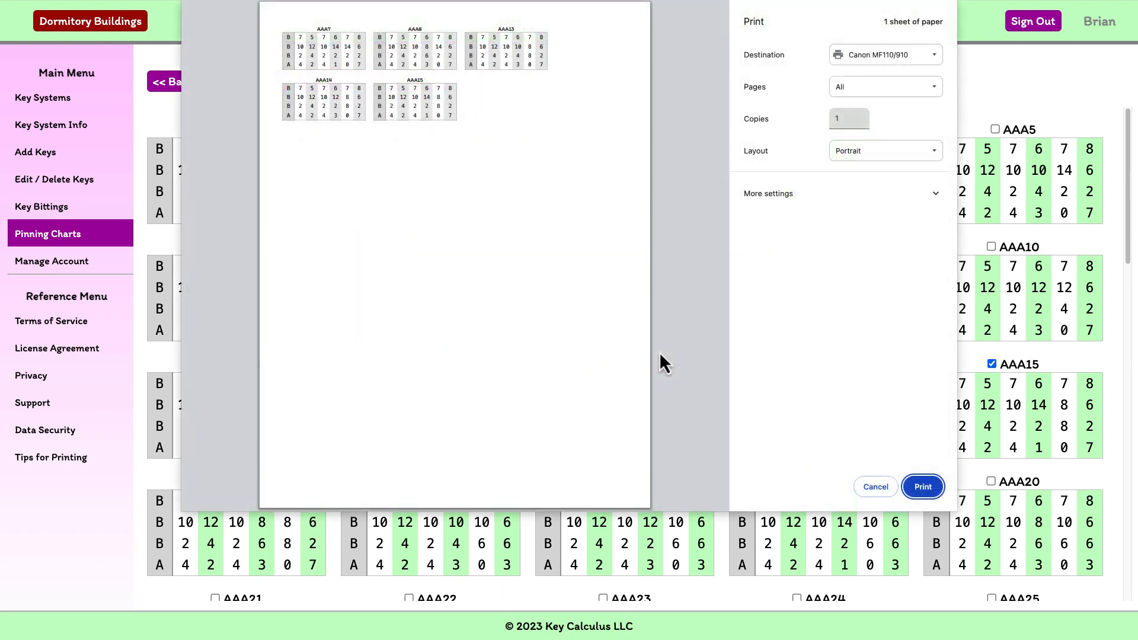